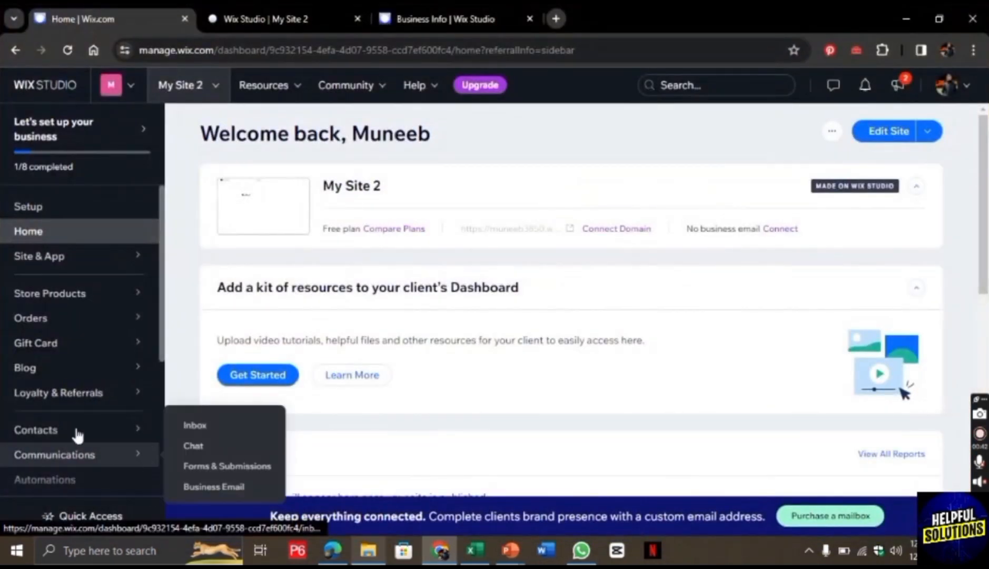
- Reach Marketing Integrations from the sidebar and start connecting the Google Tag Manager card
scroll("down", 3)
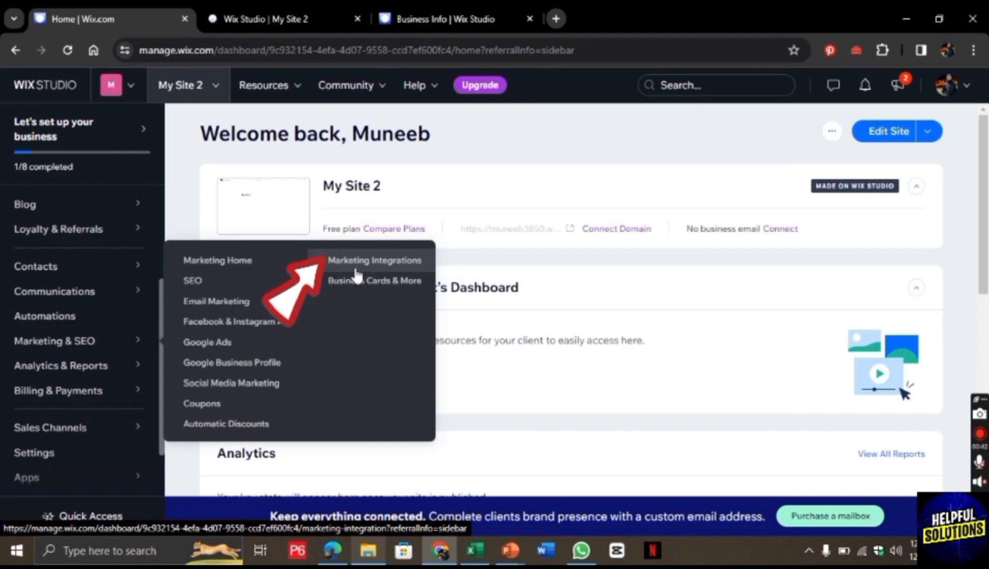
left_click(374, 260)
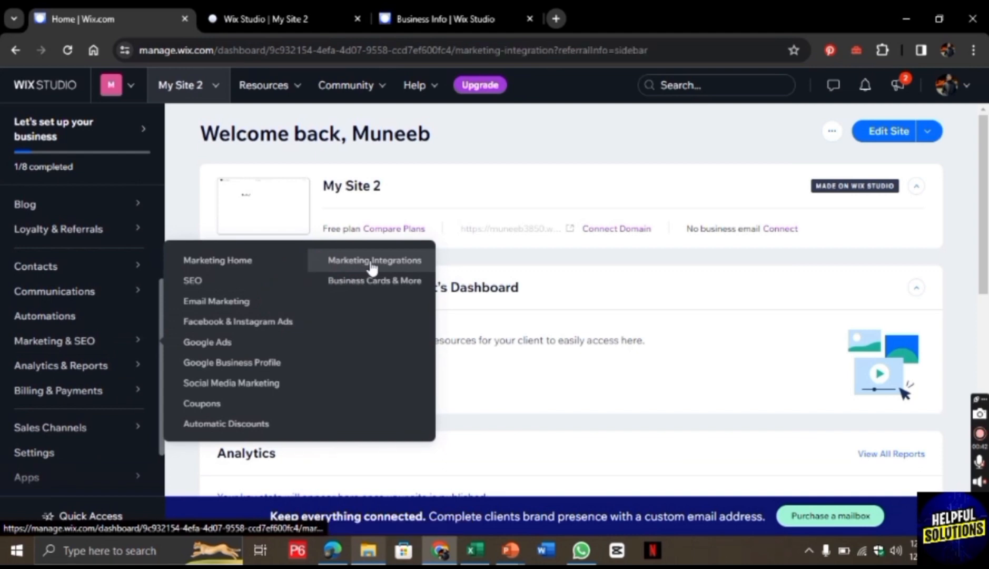
left_click(374, 261)
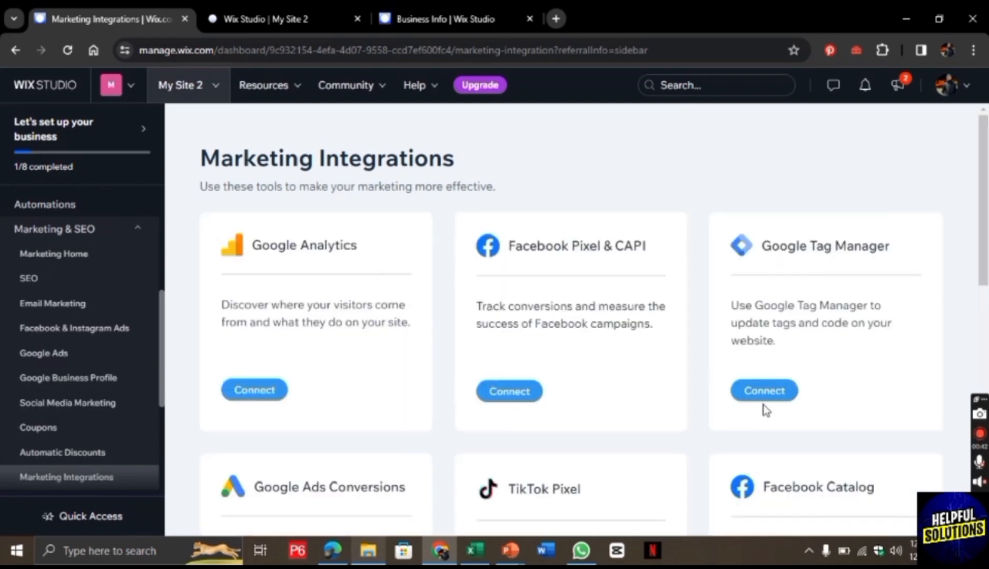
left_click(764, 389)
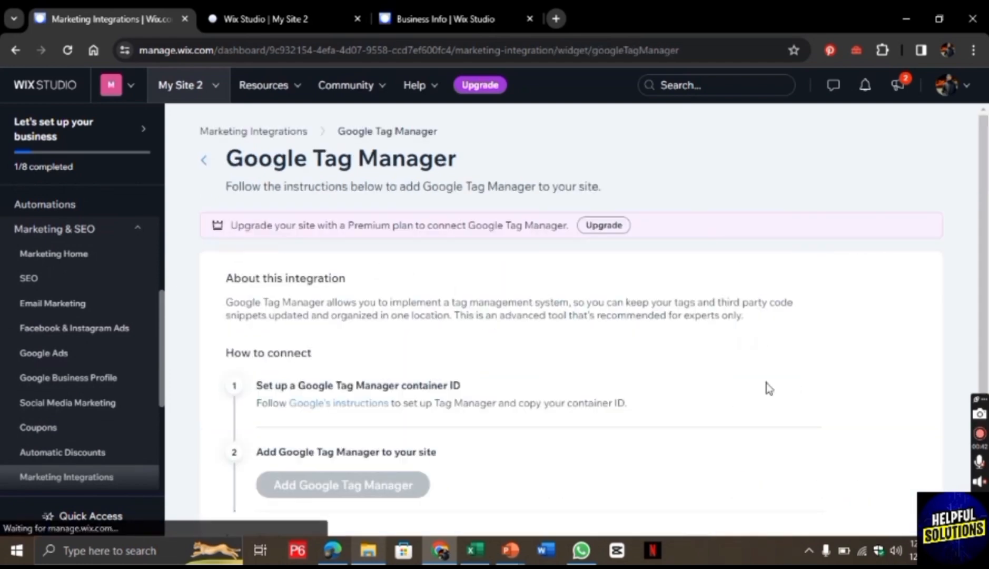
- Scroll to the greyed-out Add Google Tag Manager button to reveal the Upgrade prompt
scroll("down", 3)
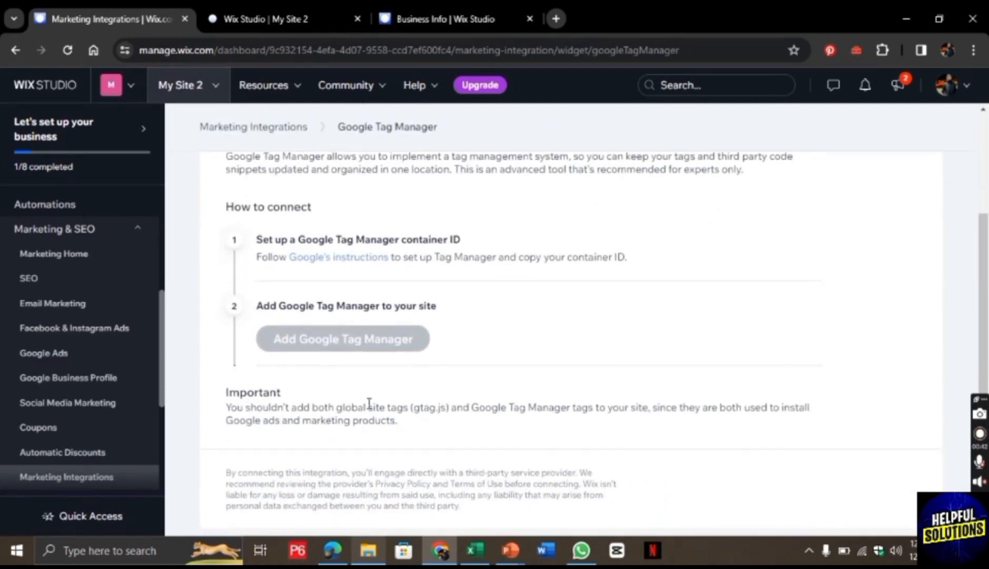
mouse_move(343, 338)
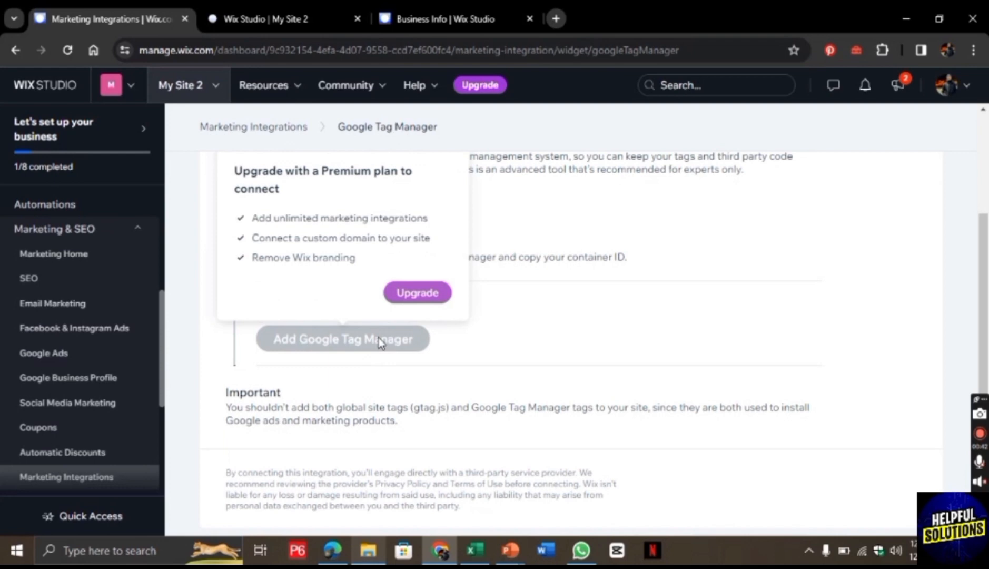